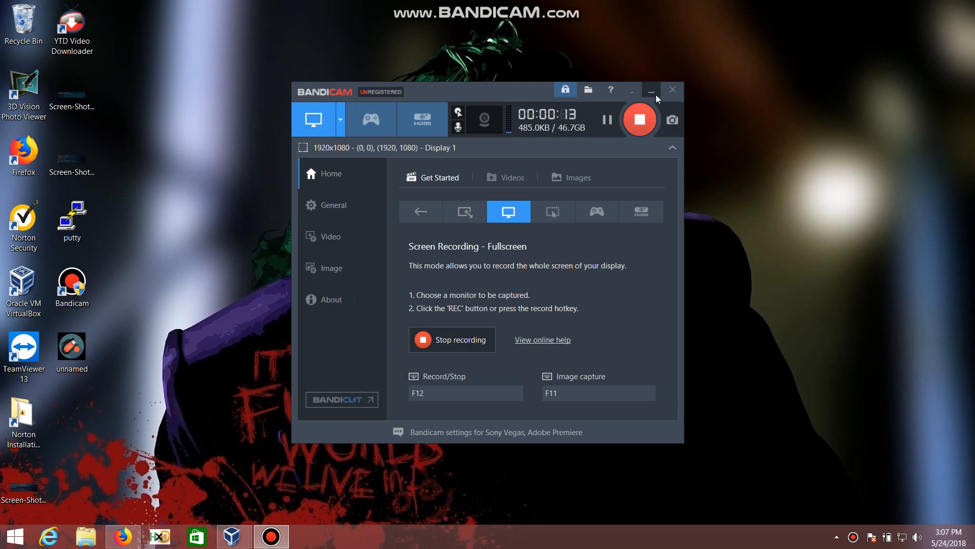
Minimize Bandicam and bring the Kali Linux VirtualBox VM to the front.
left_click(651, 90)
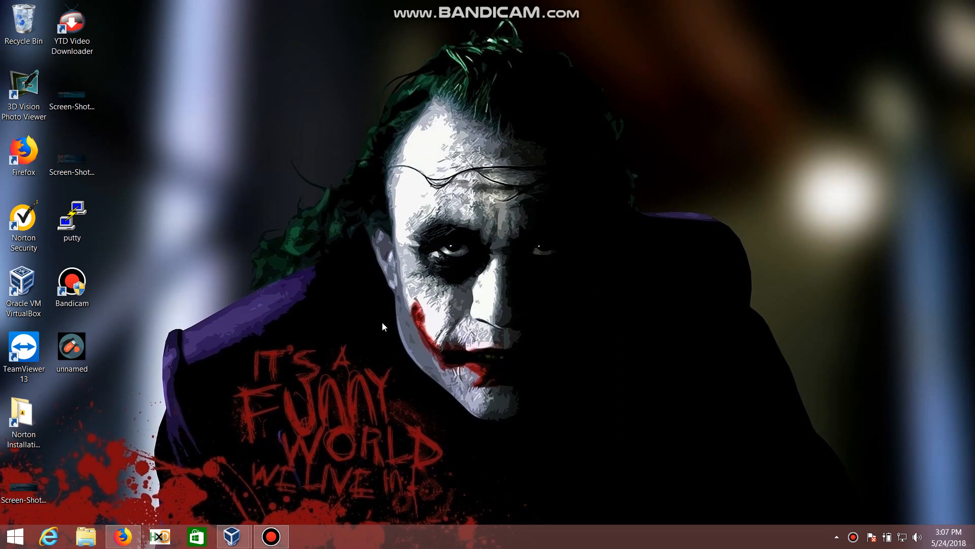
mouse_move(317, 402)
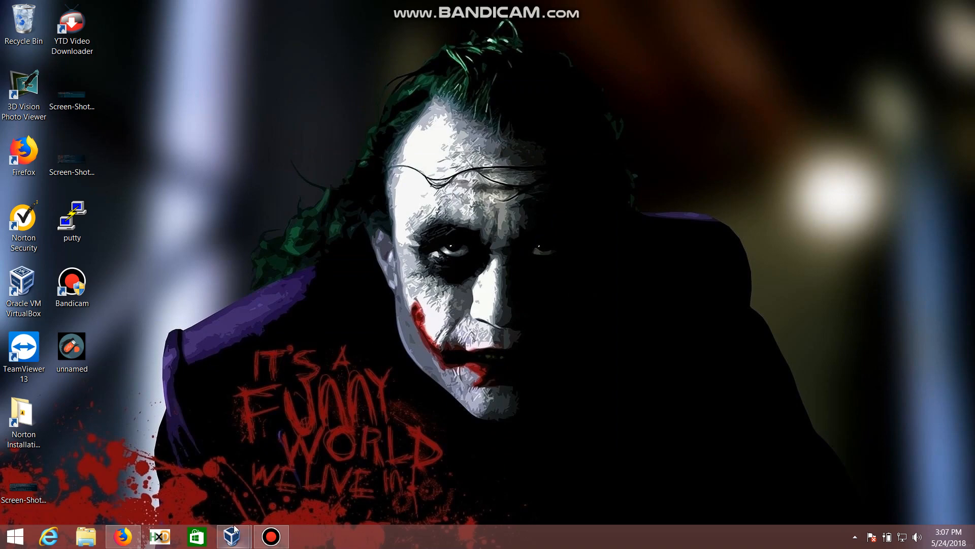
left_click(232, 536)
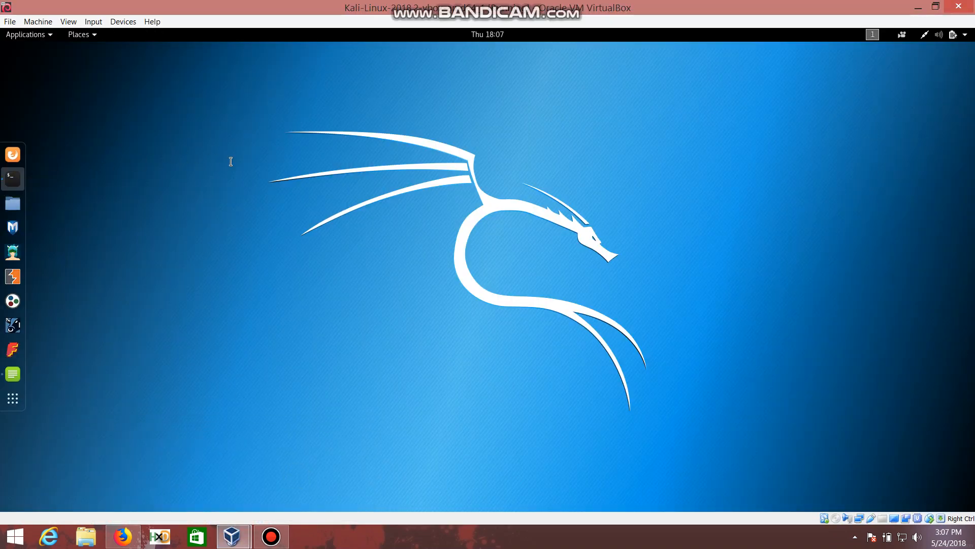
Run apt-get upgrade in a root terminal and widen the window to read the dpkg lock error.
left_click(12, 179)
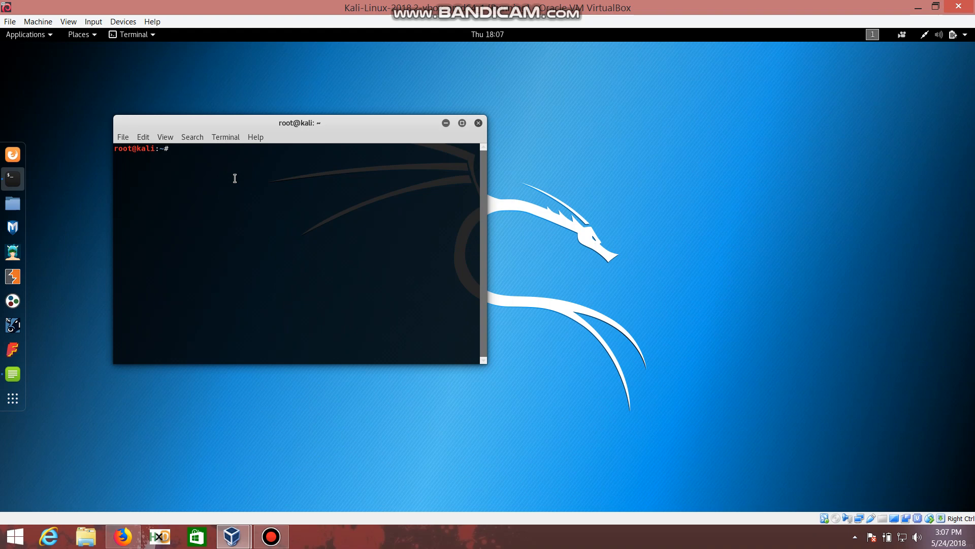
type("apt-get upgrade")
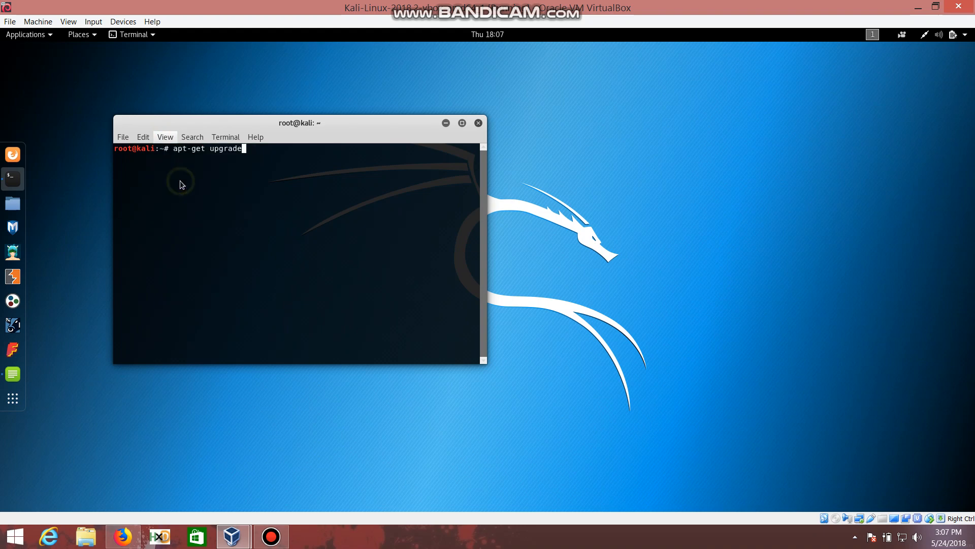
left_click(164, 137)
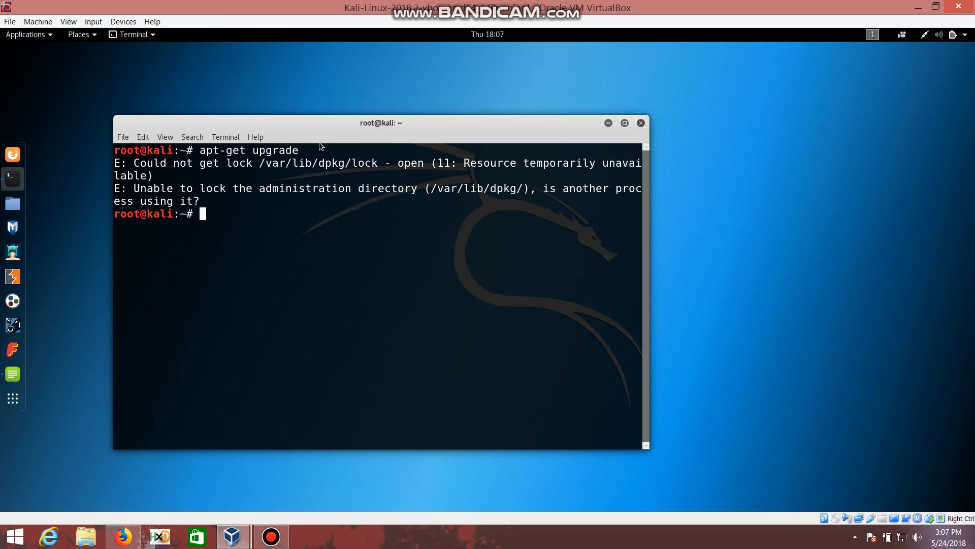
mouse_move(381, 161)
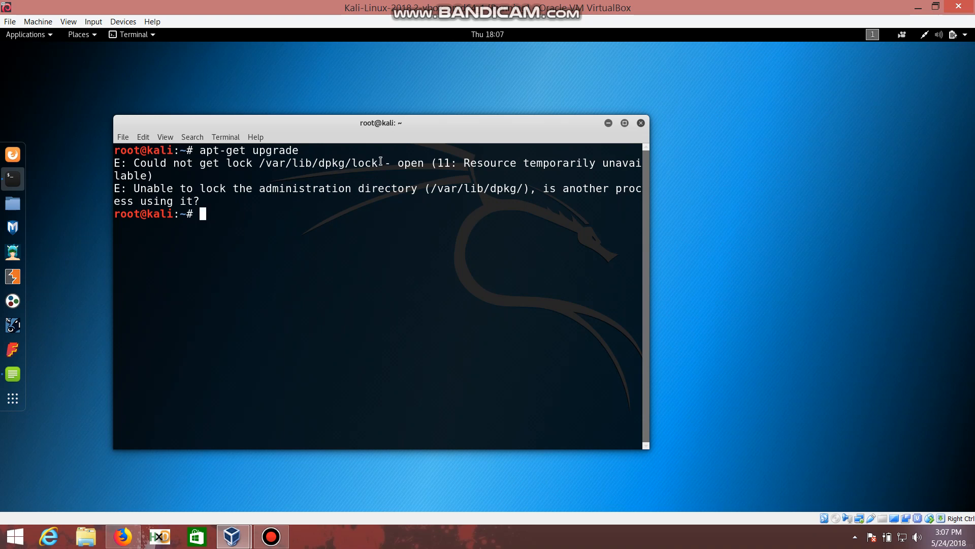
mouse_move(353, 276)
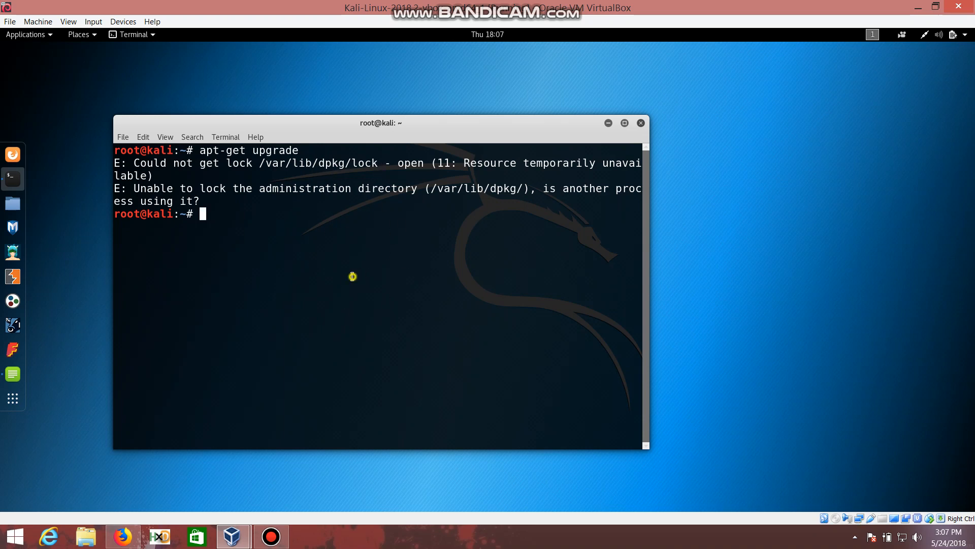
mouse_move(352, 276)
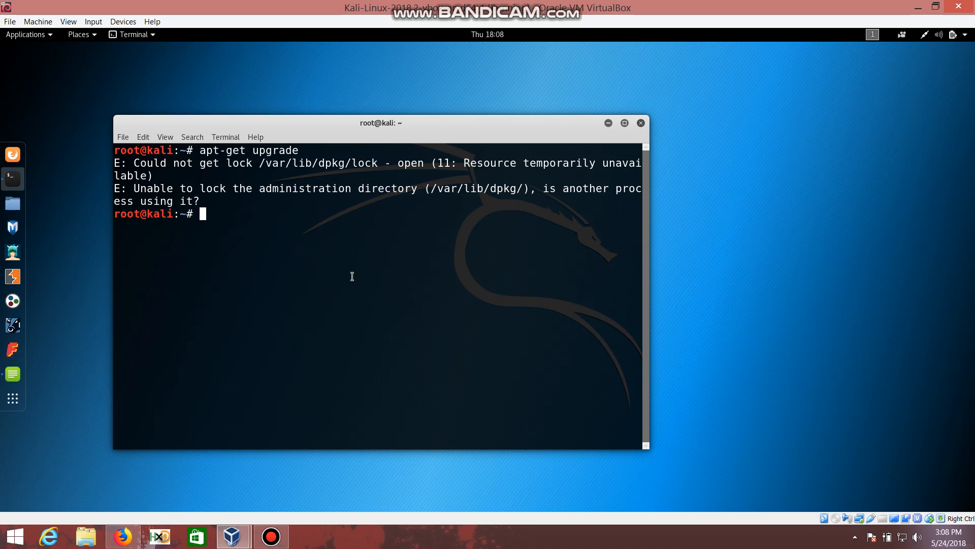
mouse_move(58, 377)
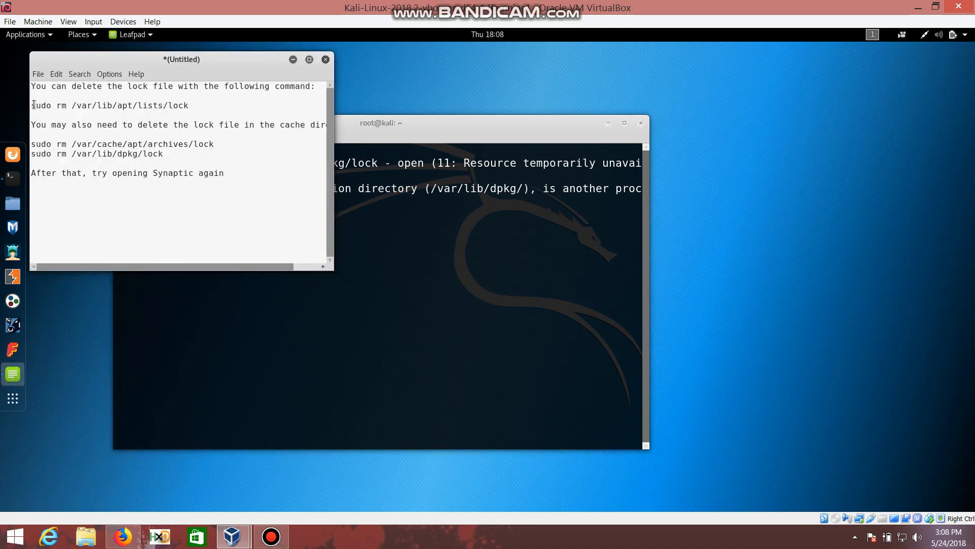
Select and copy the sudo rm /var/lib/apt/lists/lock line from the Leafpad notes.
left_click_drag(31, 105, 133, 105)
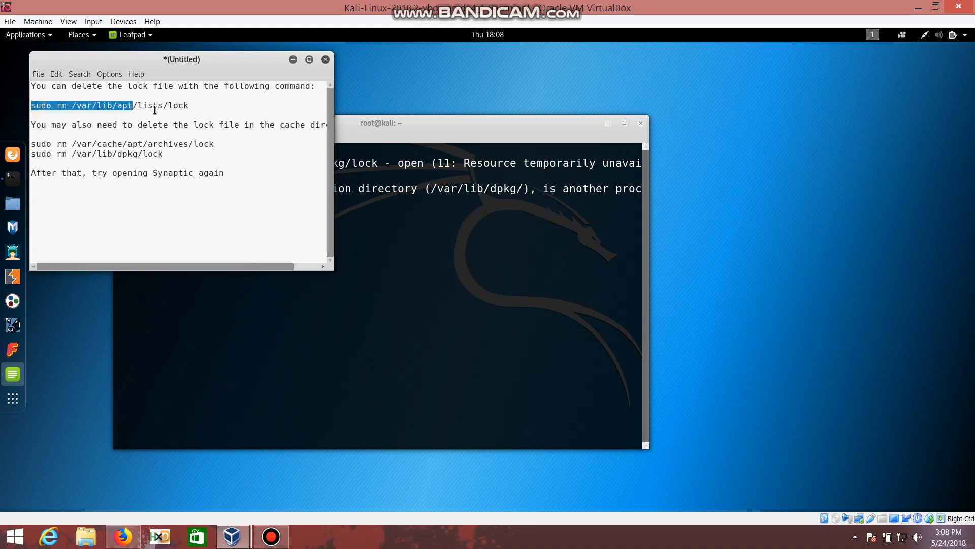
right_click(154, 109)
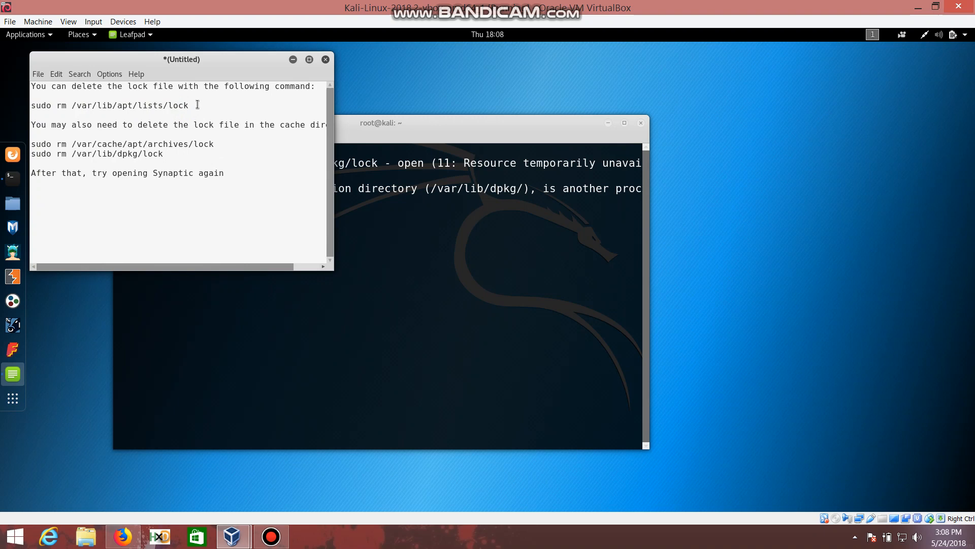
left_click_drag(55, 104, 189, 104)
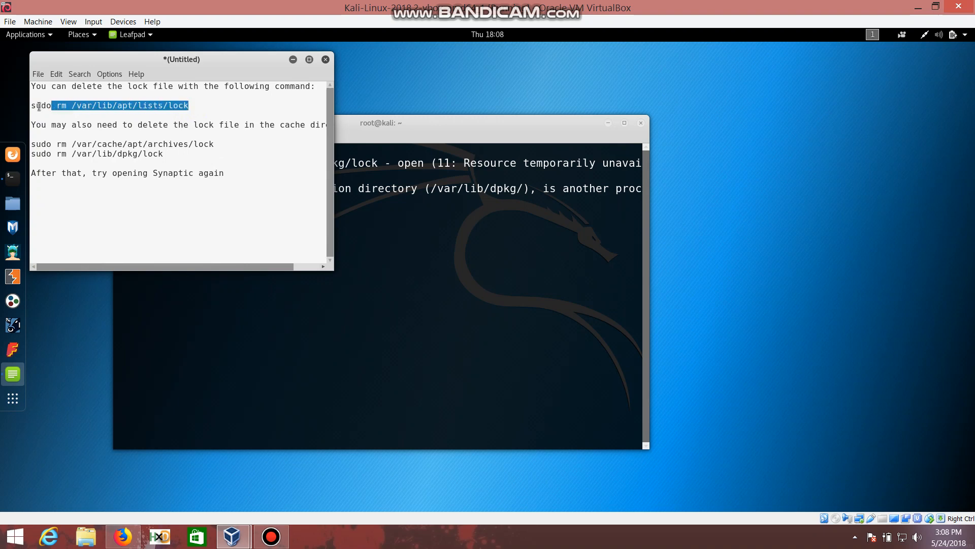
left_click_drag(59, 105, 30, 105)
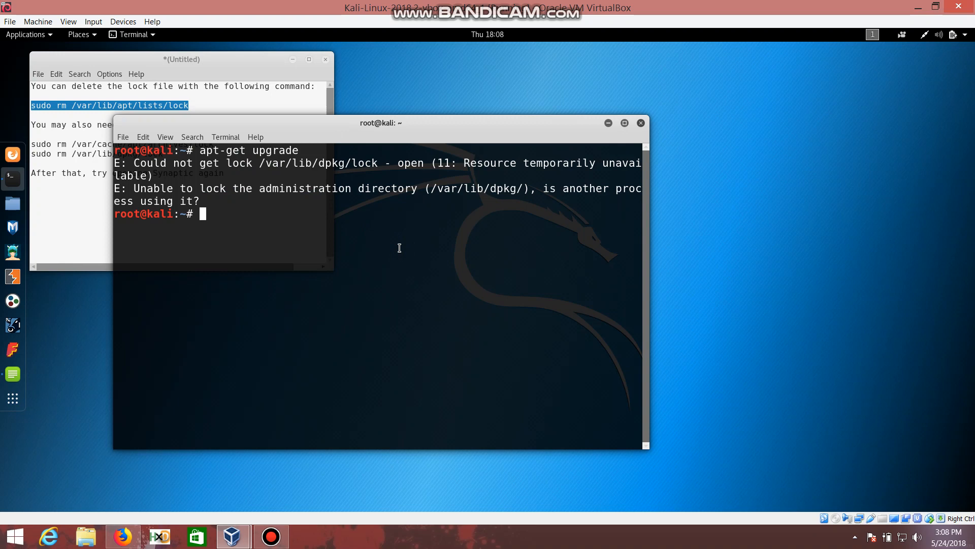
Run sudo rm /var/lib/apt/lists/lock, then enter sudo rm /var/cache/apt/archives/lock.
type("sudo rm /var/lib/apt/lists/lock")
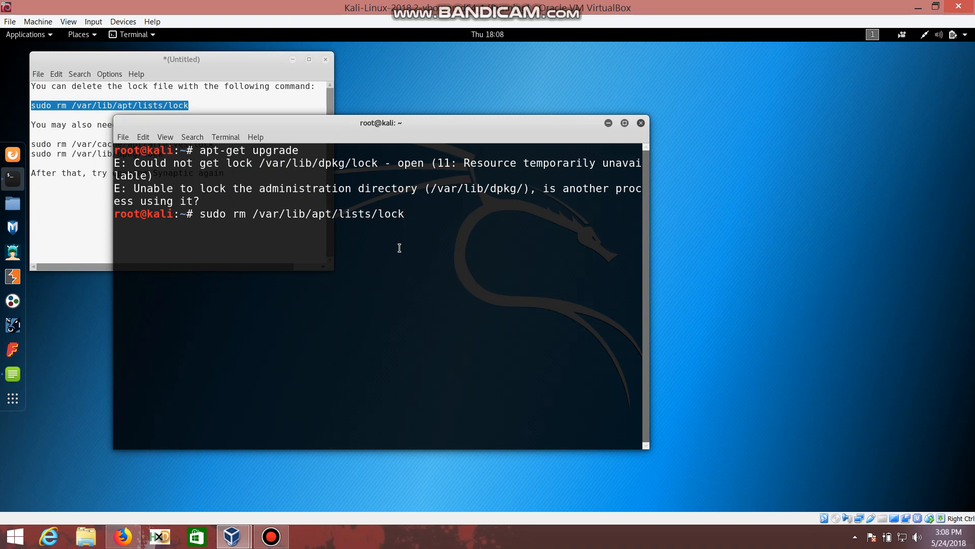
key("Return")
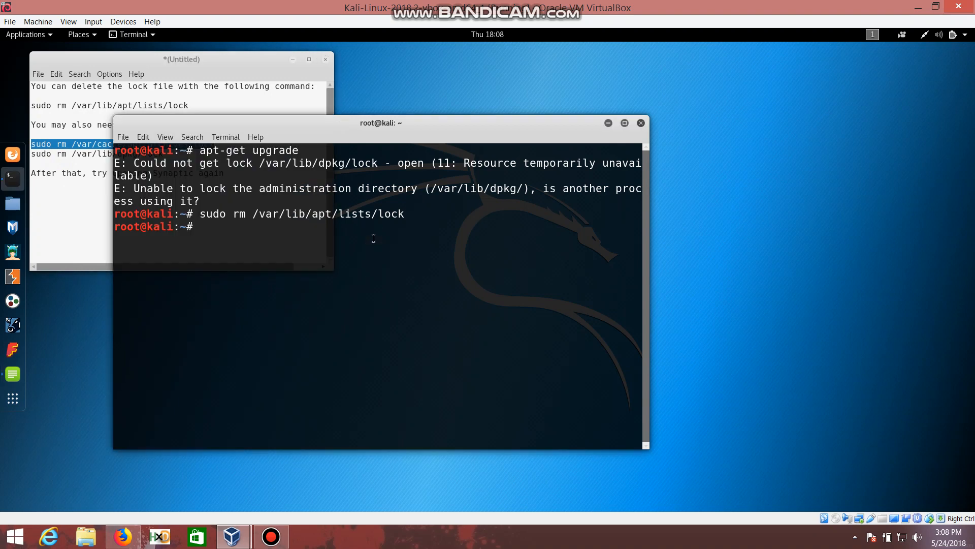
type("sudo rm /var/cache/apt/archives/lock")
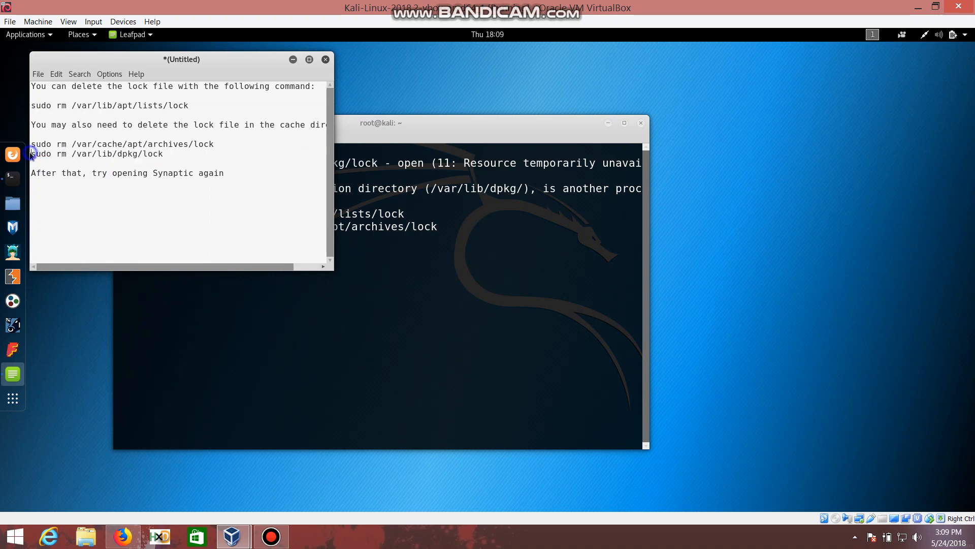
mouse_move(138, 163)
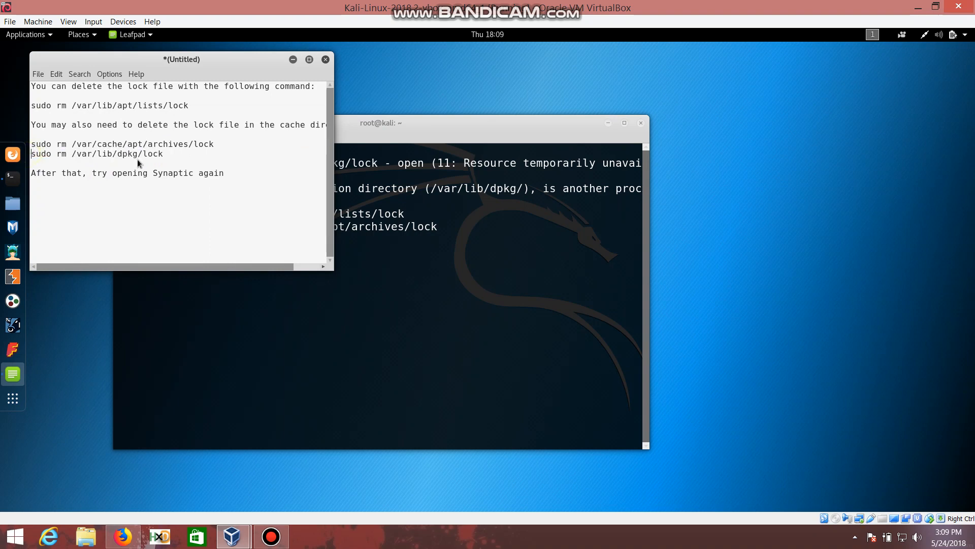
Select the sudo rm /var/lib/dpkg/lock line in the Leafpad notes for use in the terminal.
left_click_drag(41, 154, 163, 154)
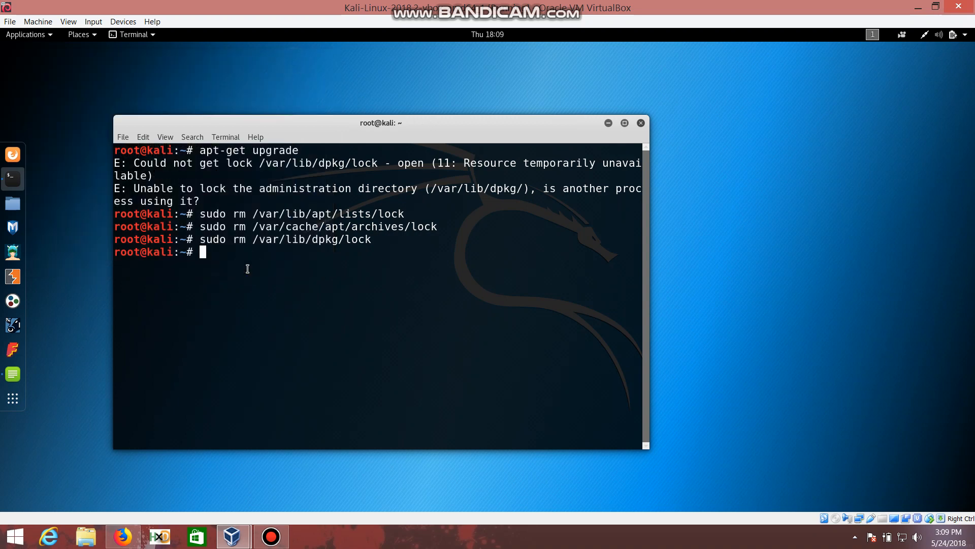
Rerun apt-get upgrade and answer y to continue the 577-package upgrade.
type("a")
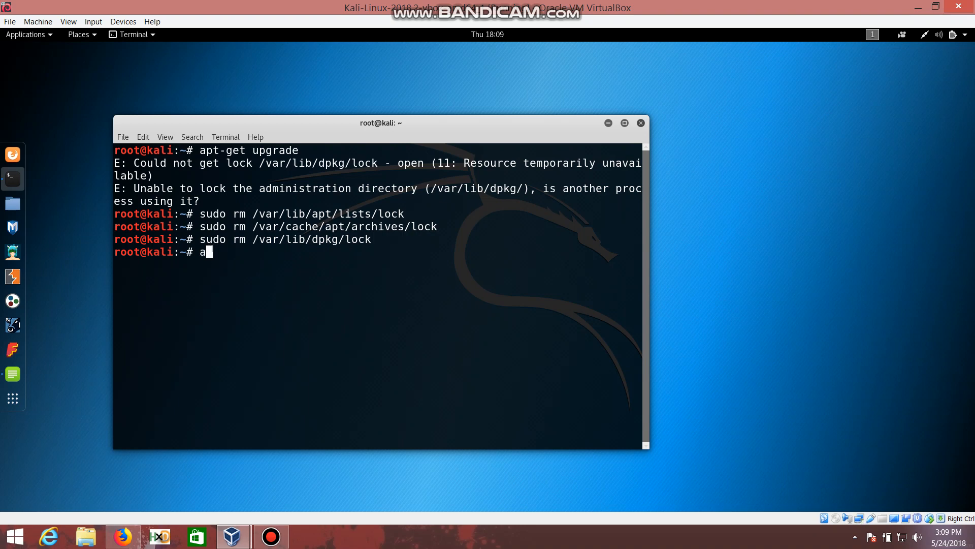
type("pt-get")
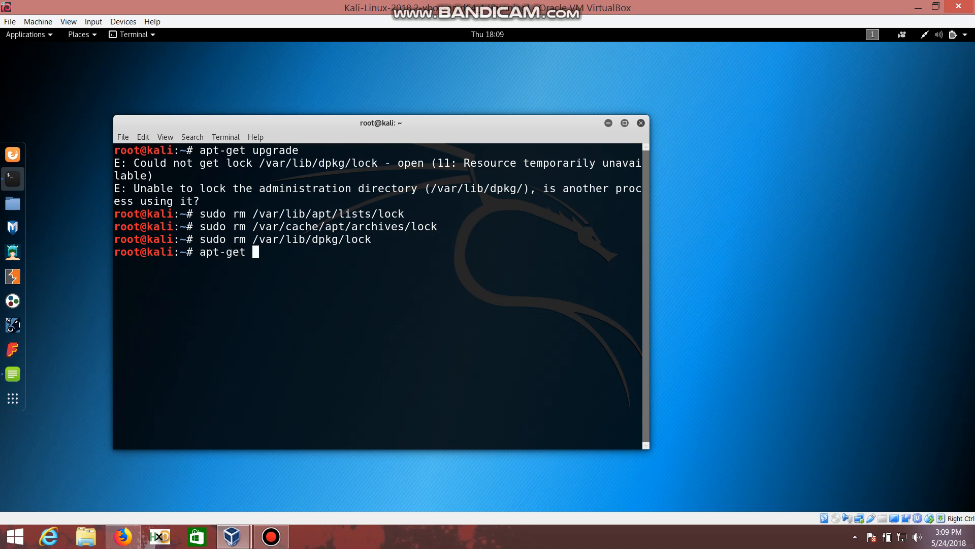
type("upgrade")
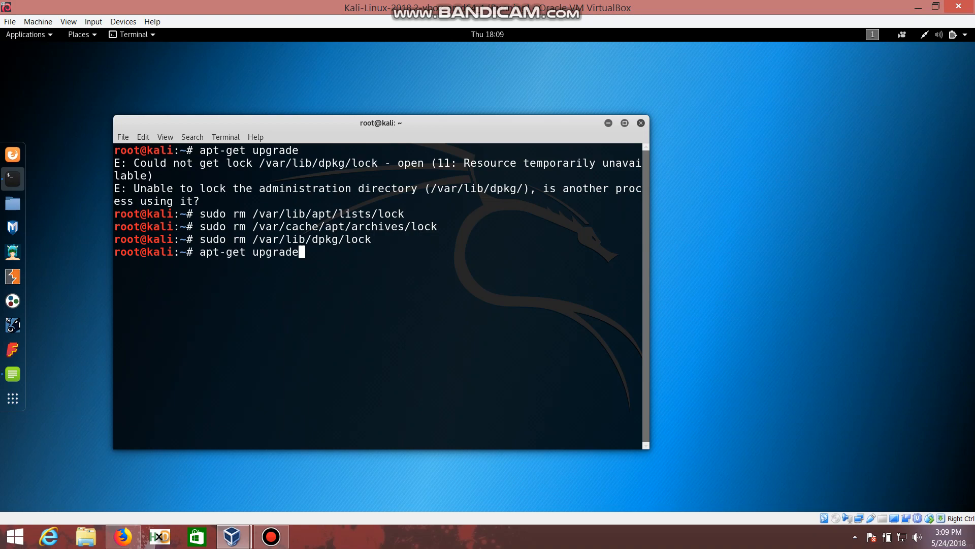
key("Return")
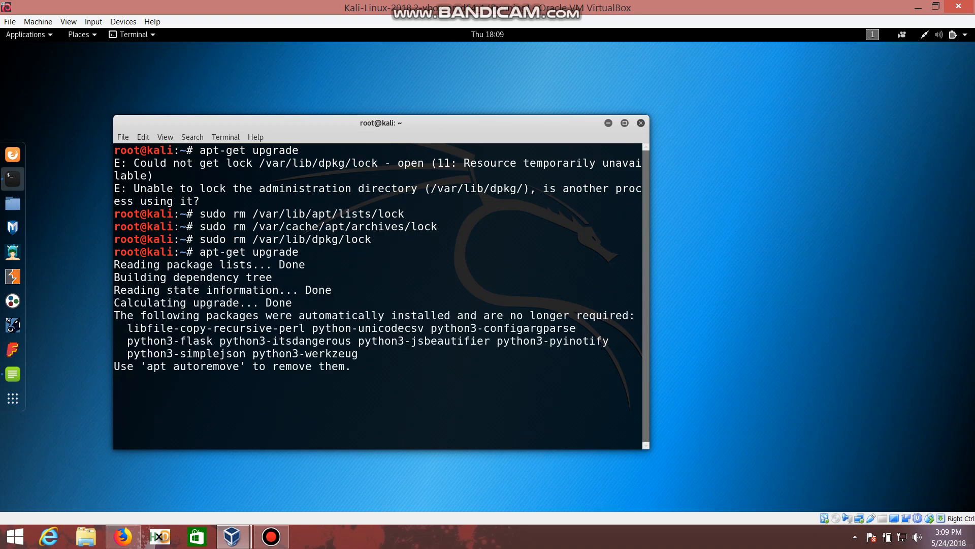
key("Return")
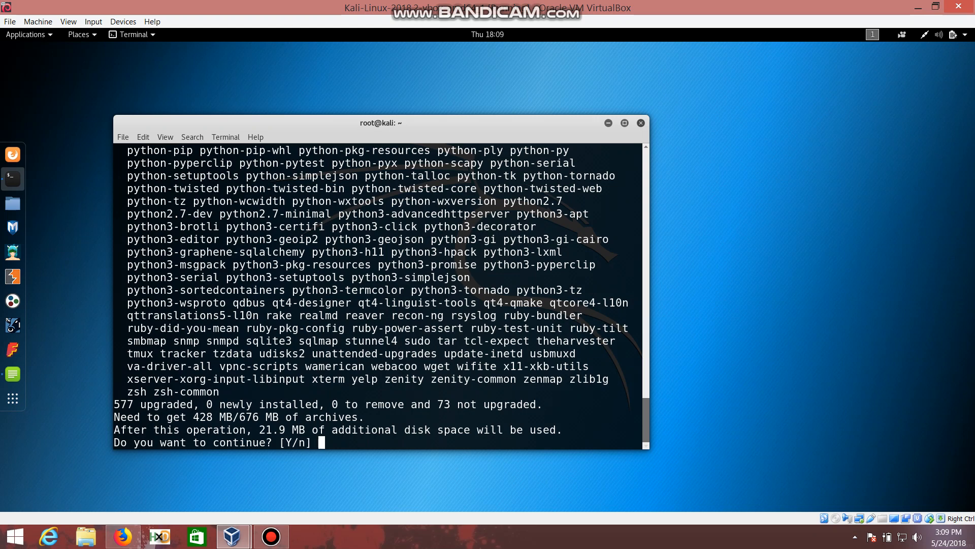
type("y")
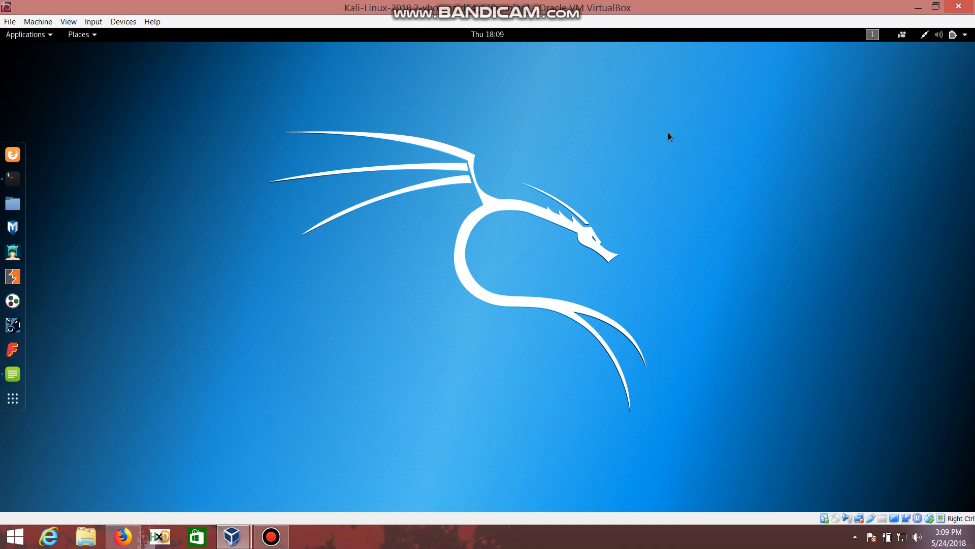
Minimize the VirtualBox window to return to the Windows desktop.
left_click(917, 7)
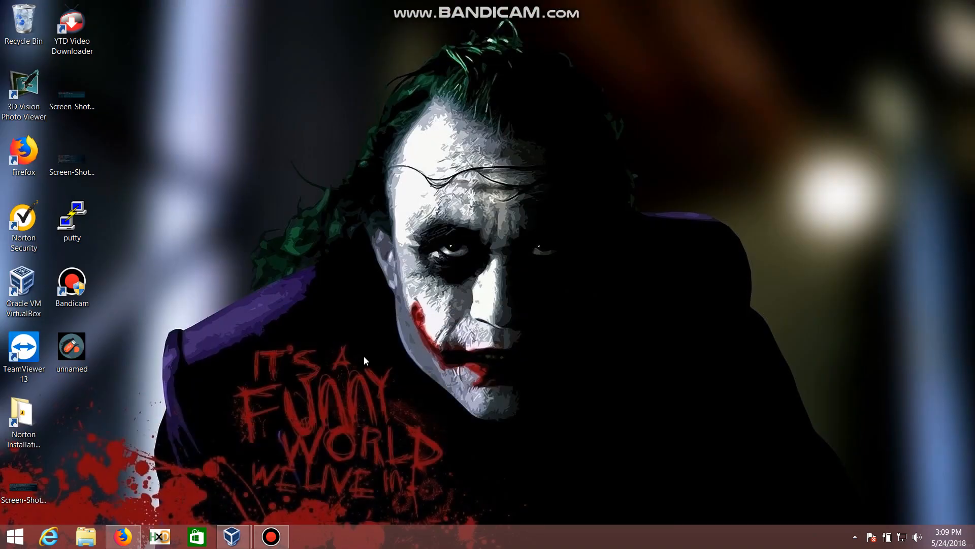